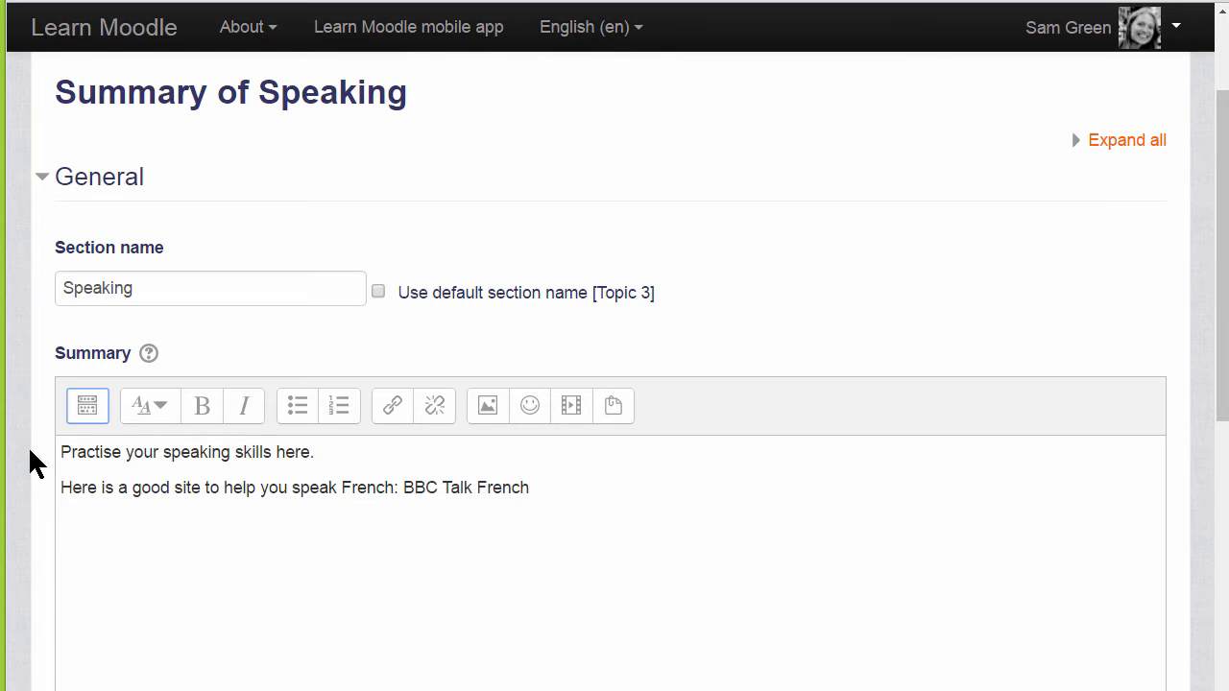
mouse_move(54, 445)
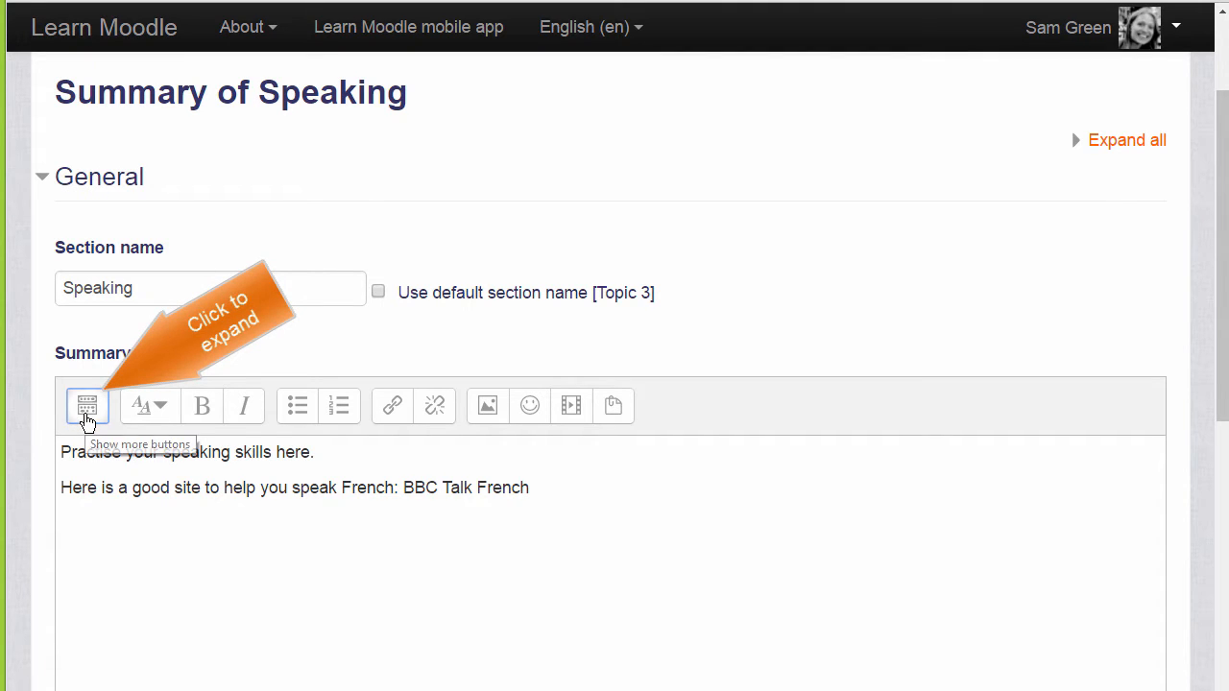
Step: Expand the Atto editor toolbar to show the second row of formatting tools
left_click(89, 405)
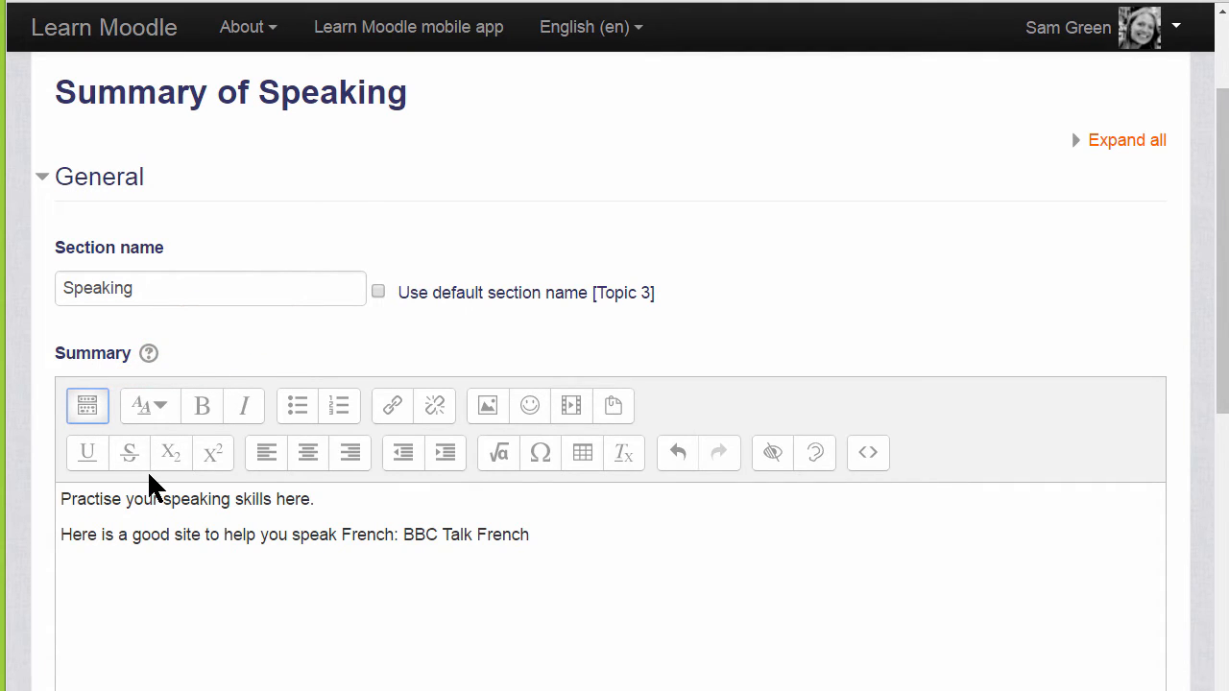
mouse_move(211, 437)
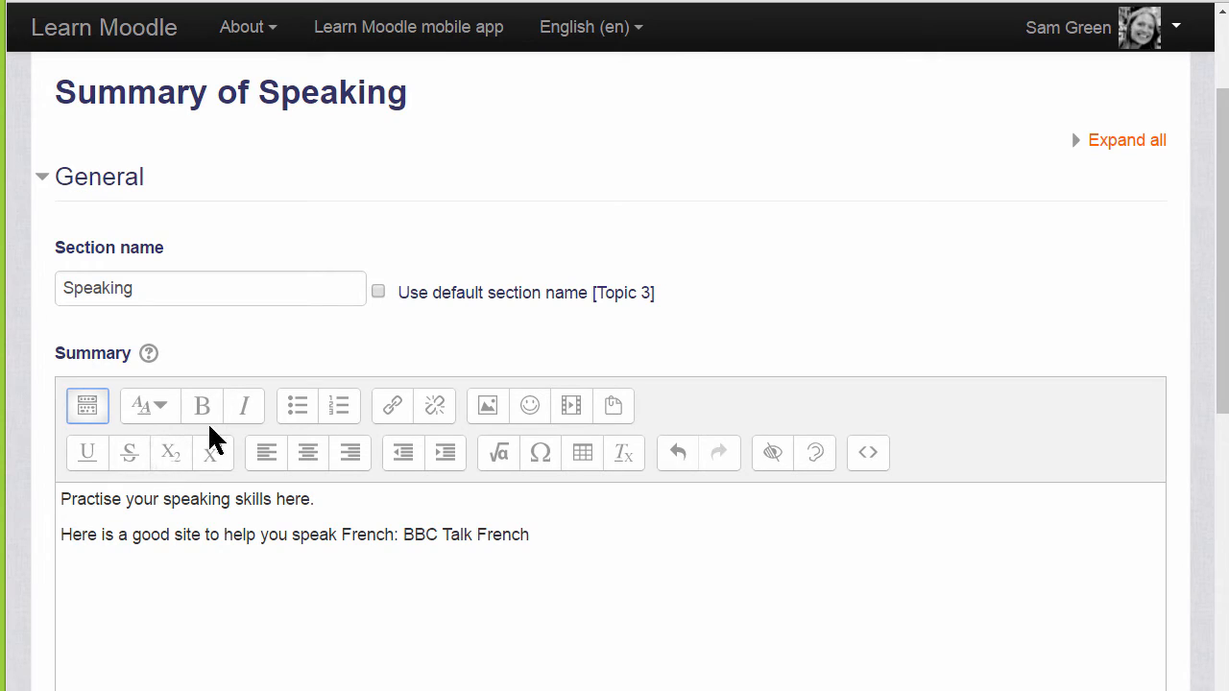
mouse_move(278, 440)
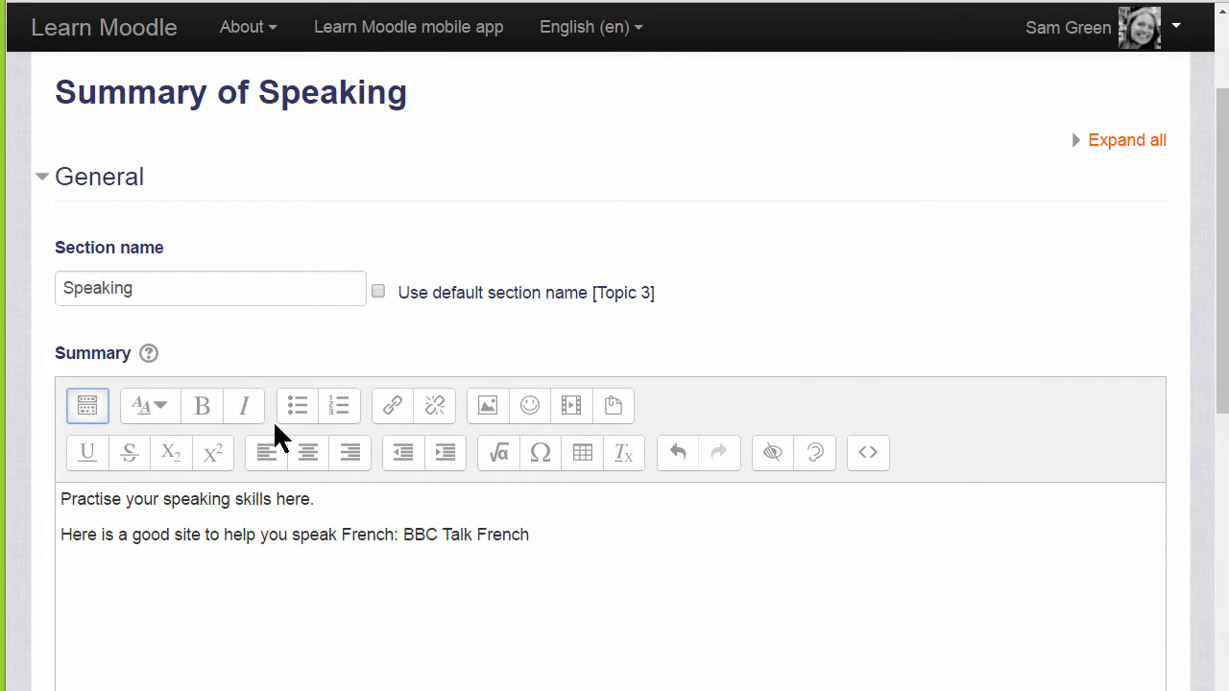
mouse_move(392, 405)
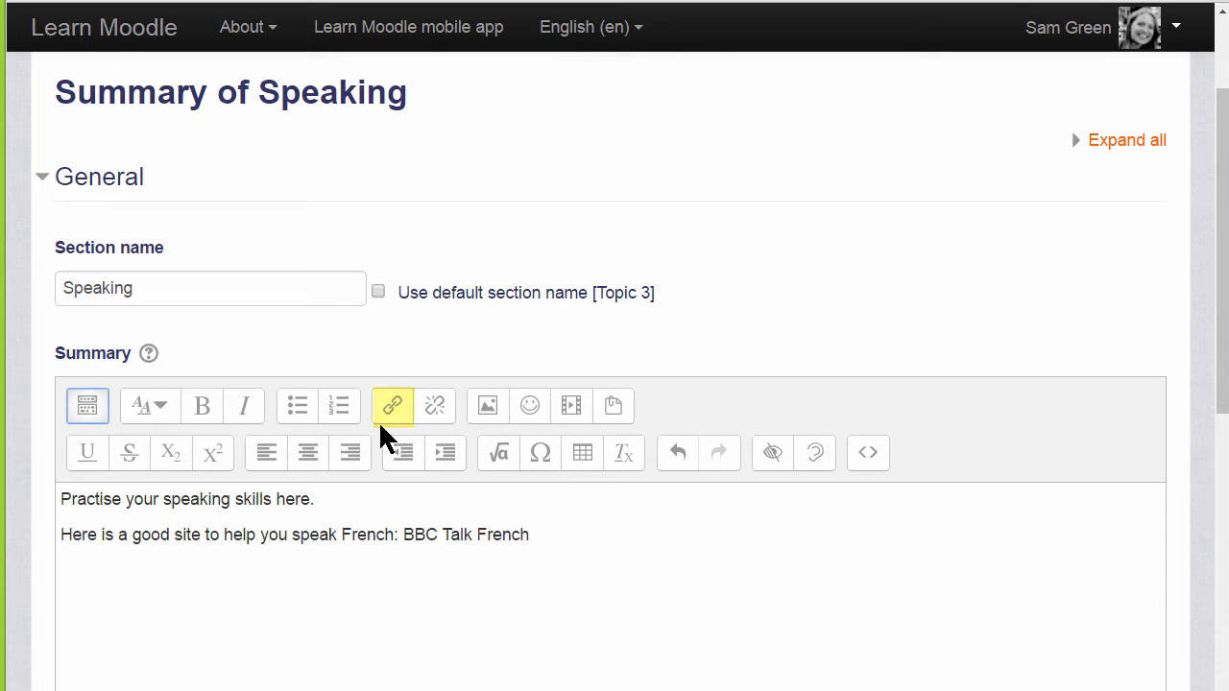
mouse_move(401, 553)
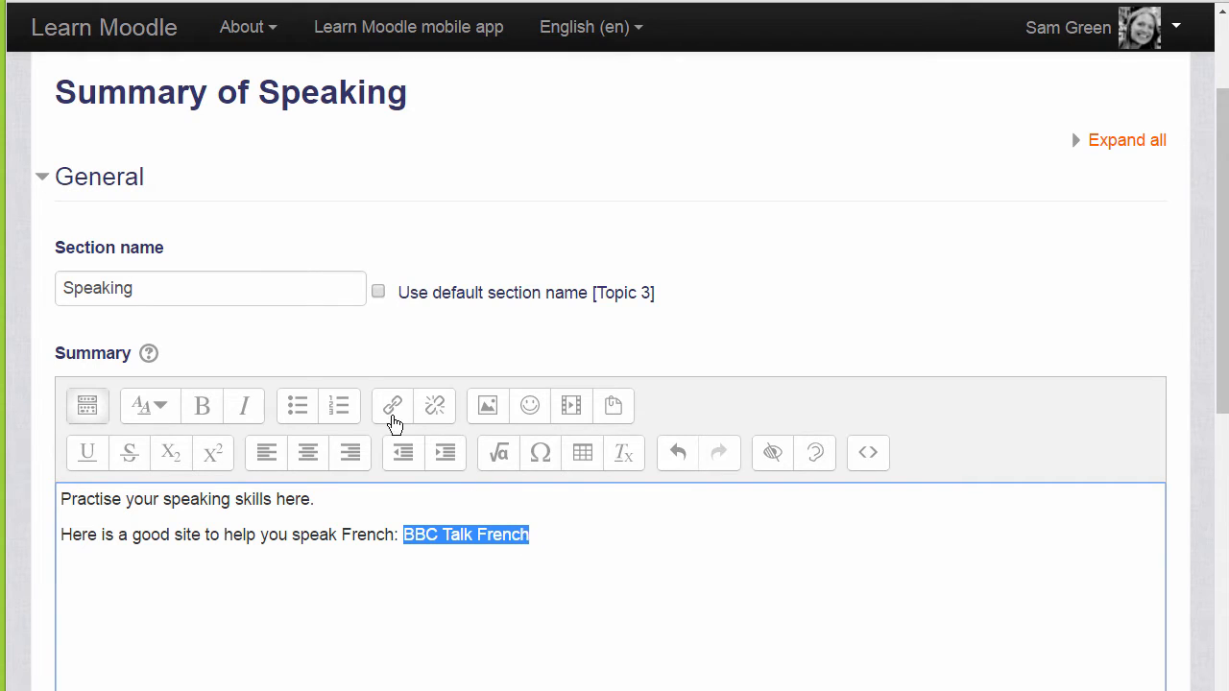
Step: Link the selected 'BBC Talk French' text to the BBC French talk URL, opening in a new window
left_click(392, 405)
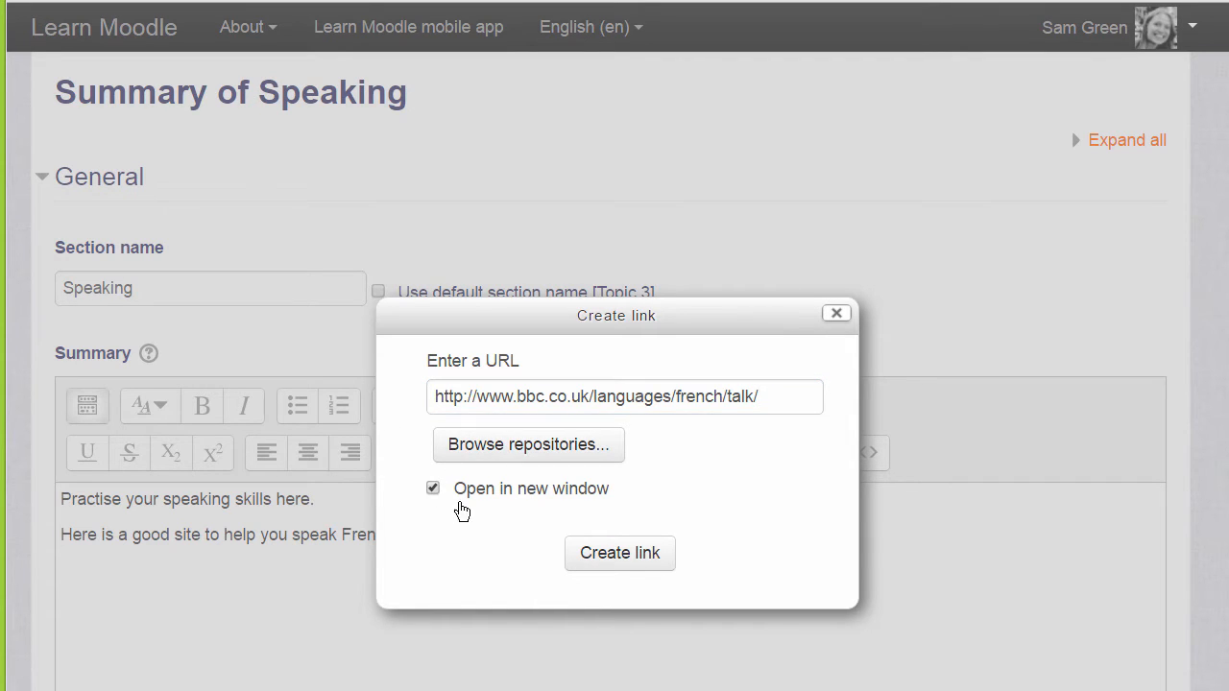
left_click(618, 553)
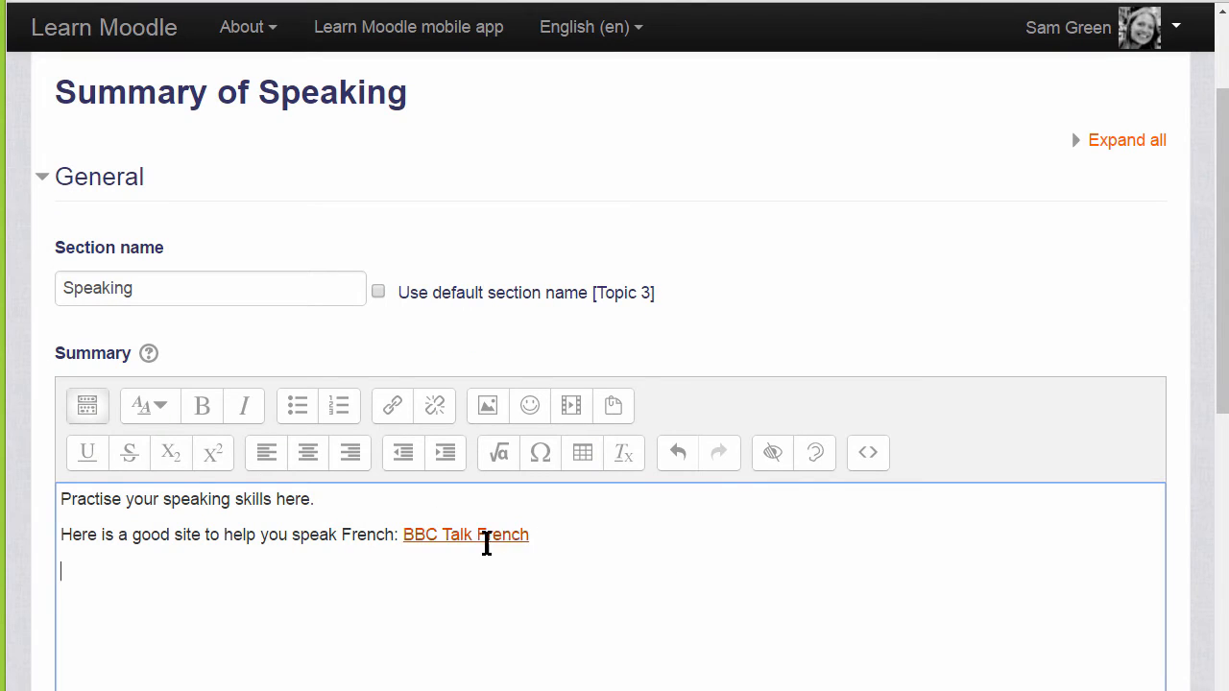
Step: Scroll through the summary to place the Speaking heading, Important banner and useful points list
scroll("down", 3)
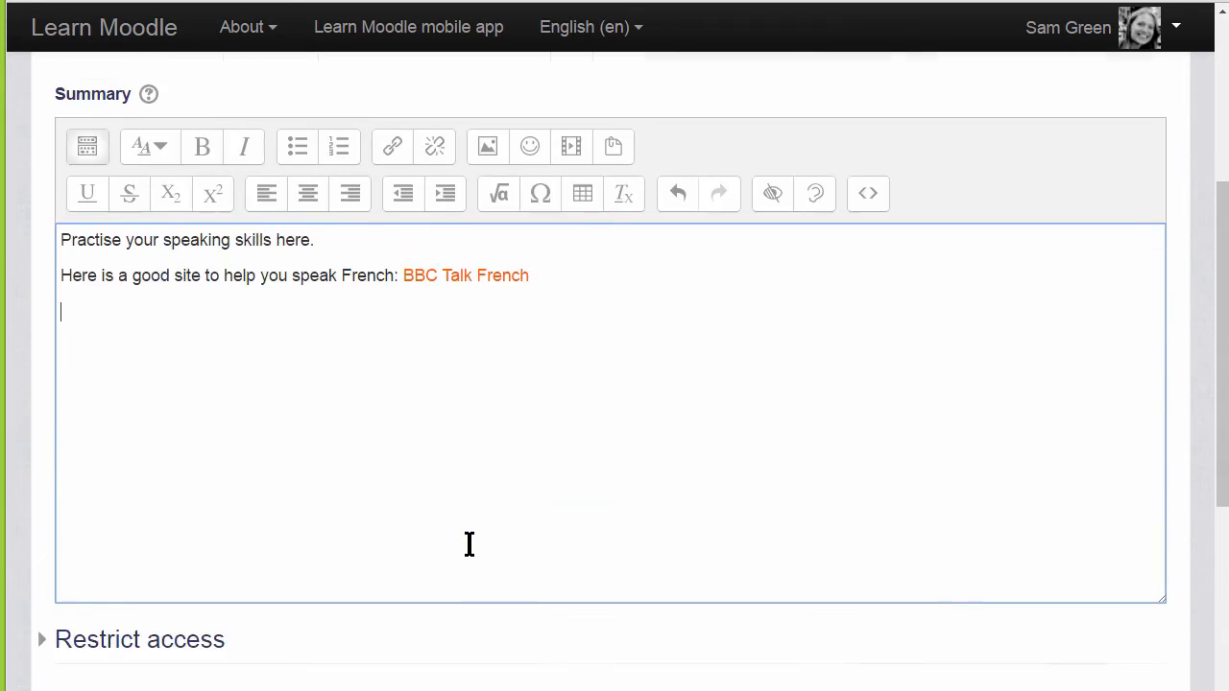
scroll("up", 3)
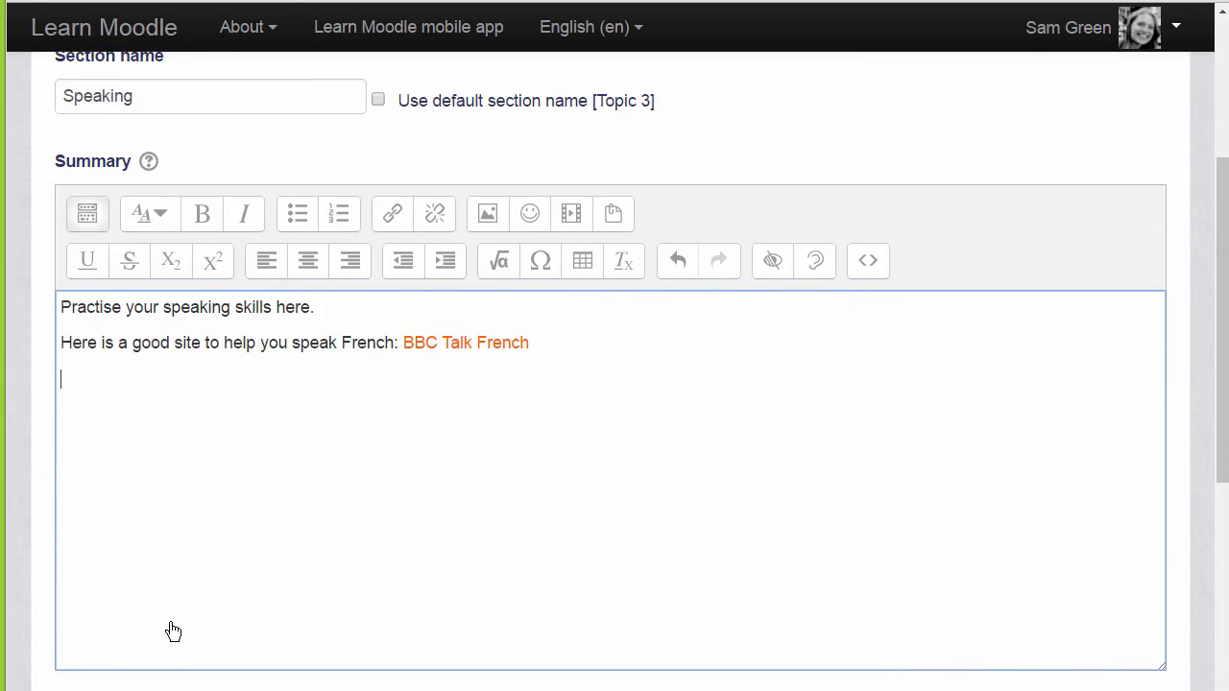
scroll("up", 3)
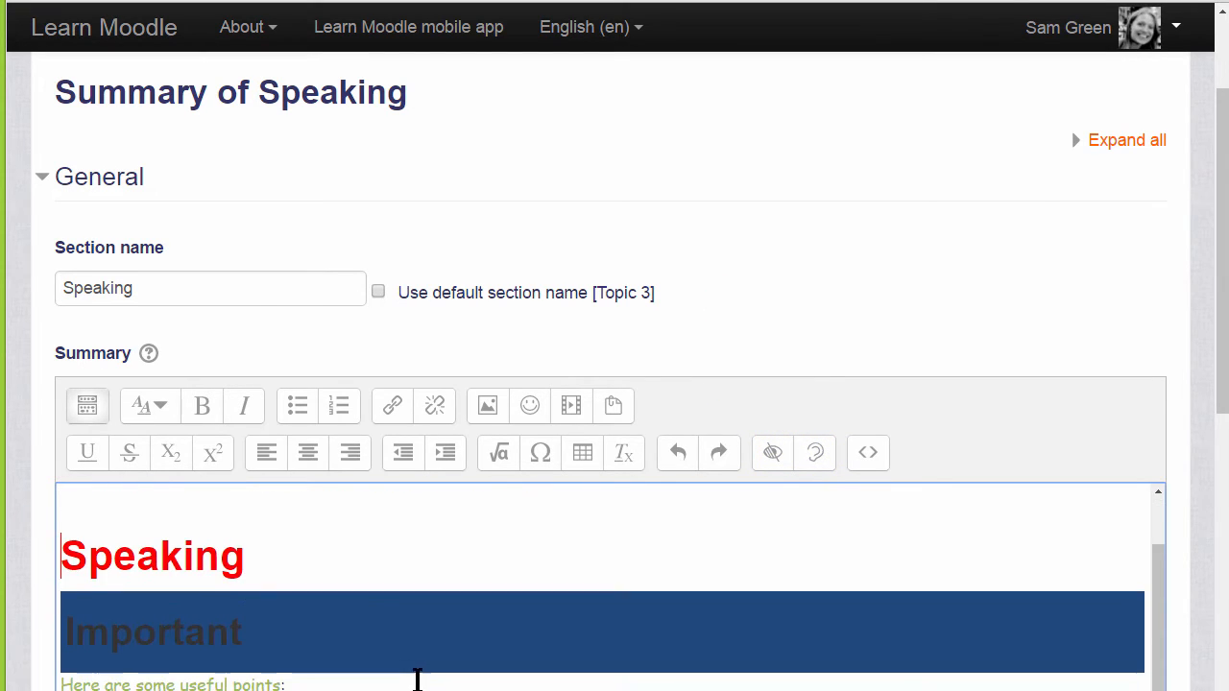
scroll("down", 3)
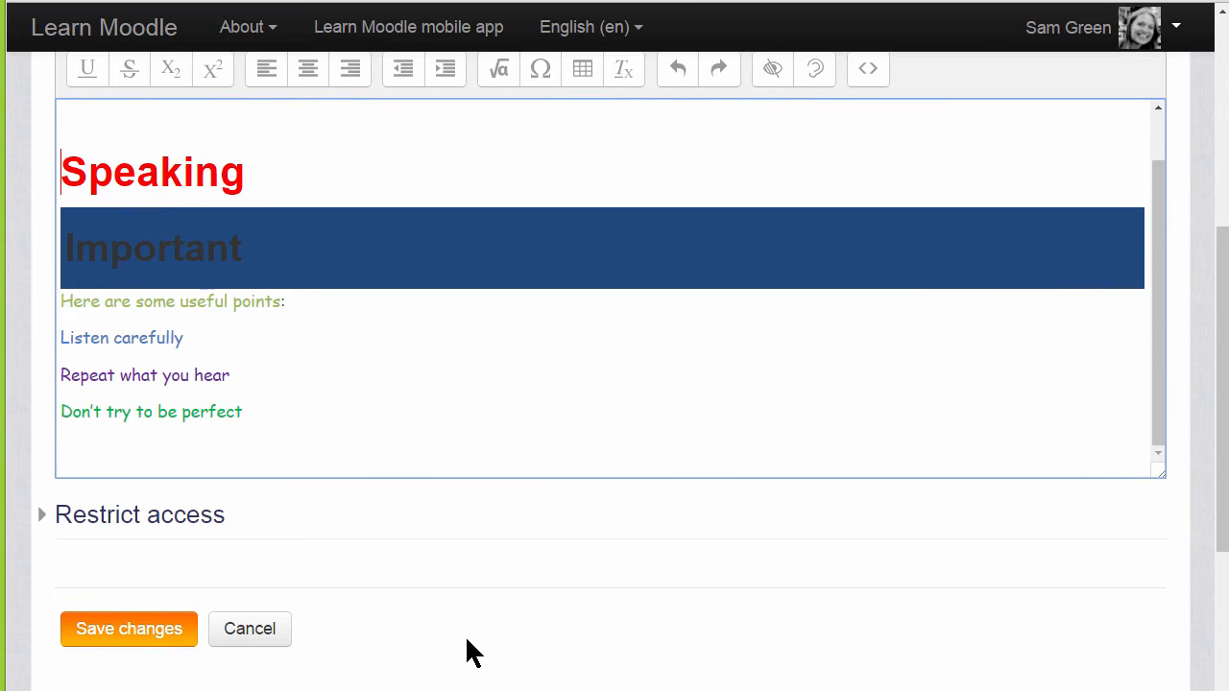
scroll("up", 3)
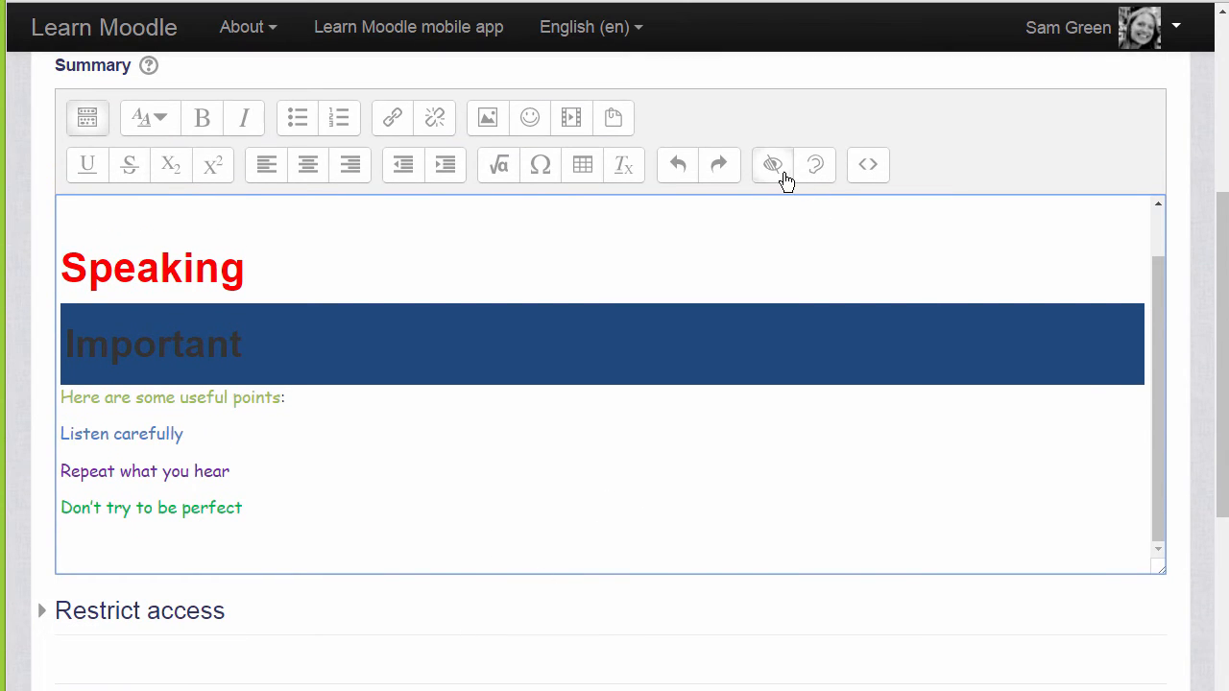
left_click(772, 165)
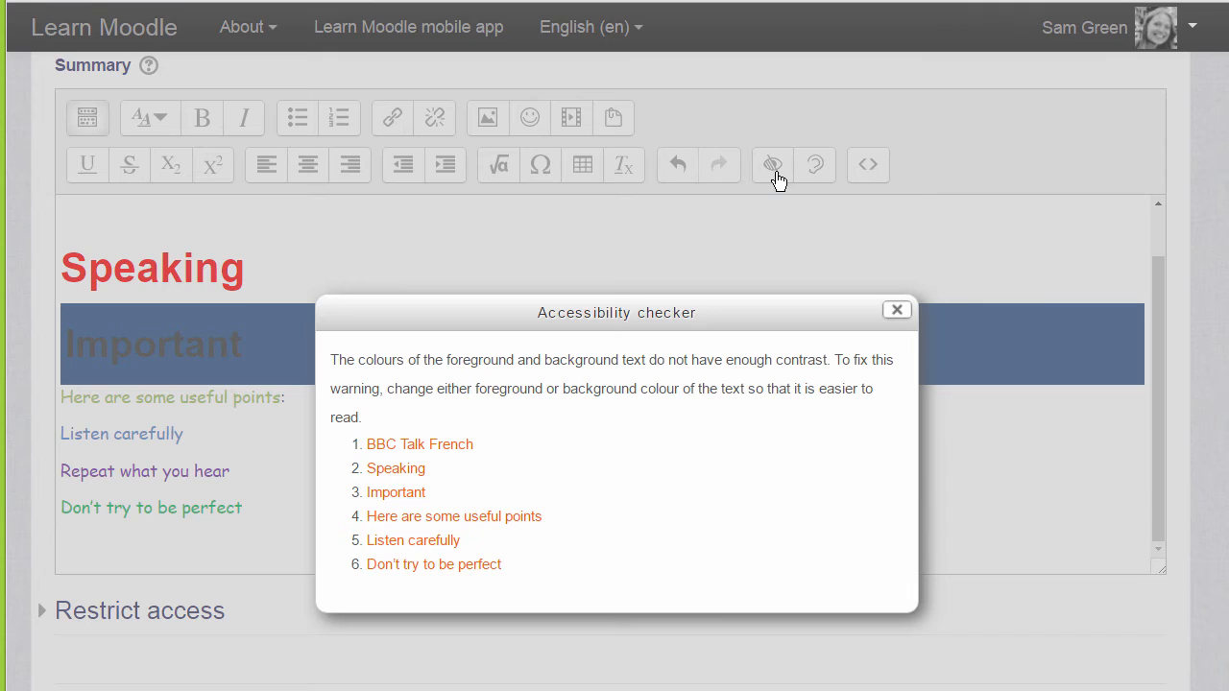
mouse_move(580, 536)
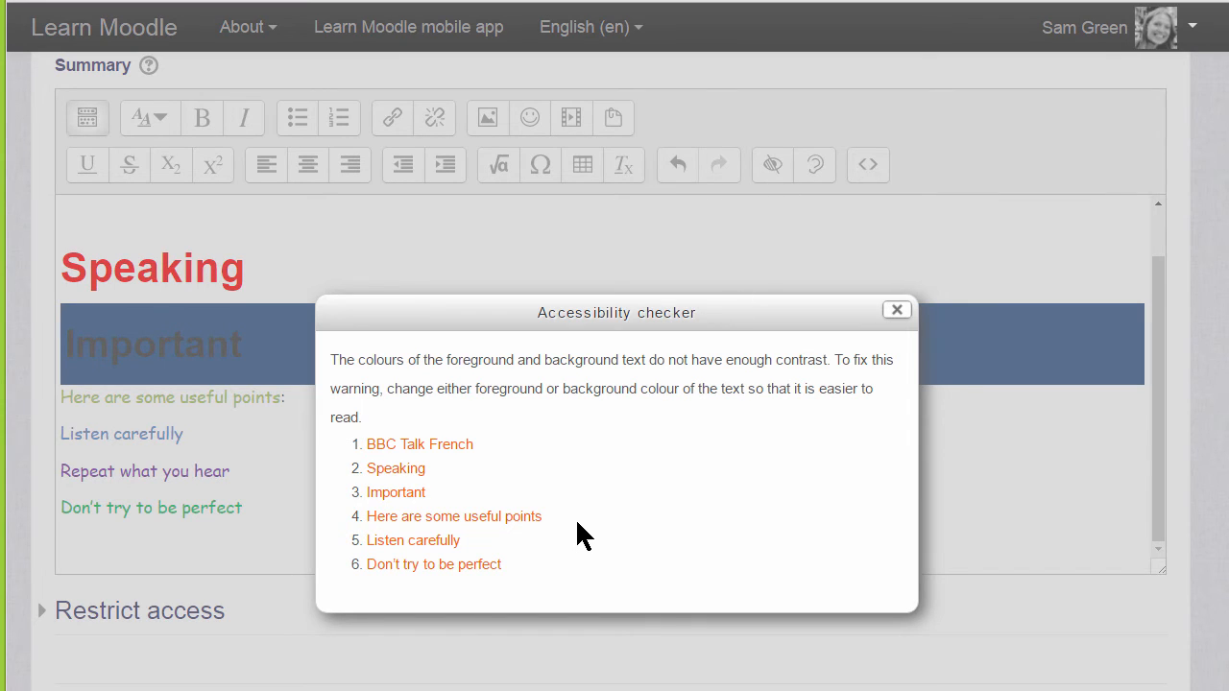
left_click(897, 309)
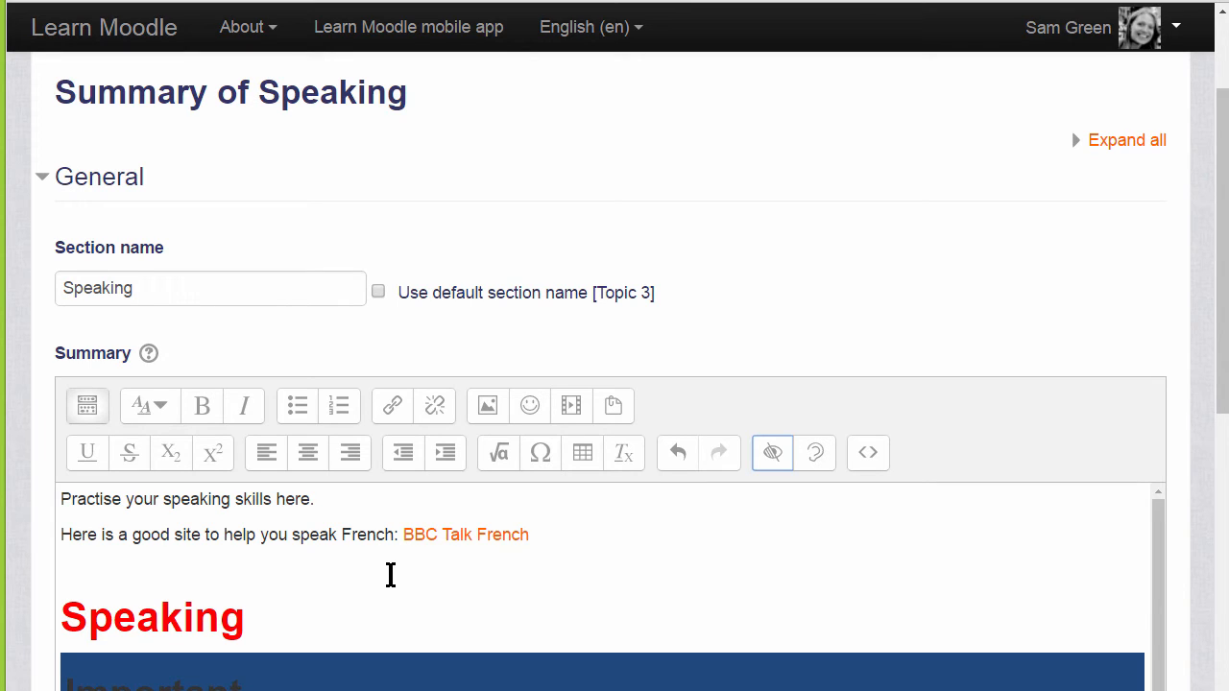
mouse_move(1152, 92)
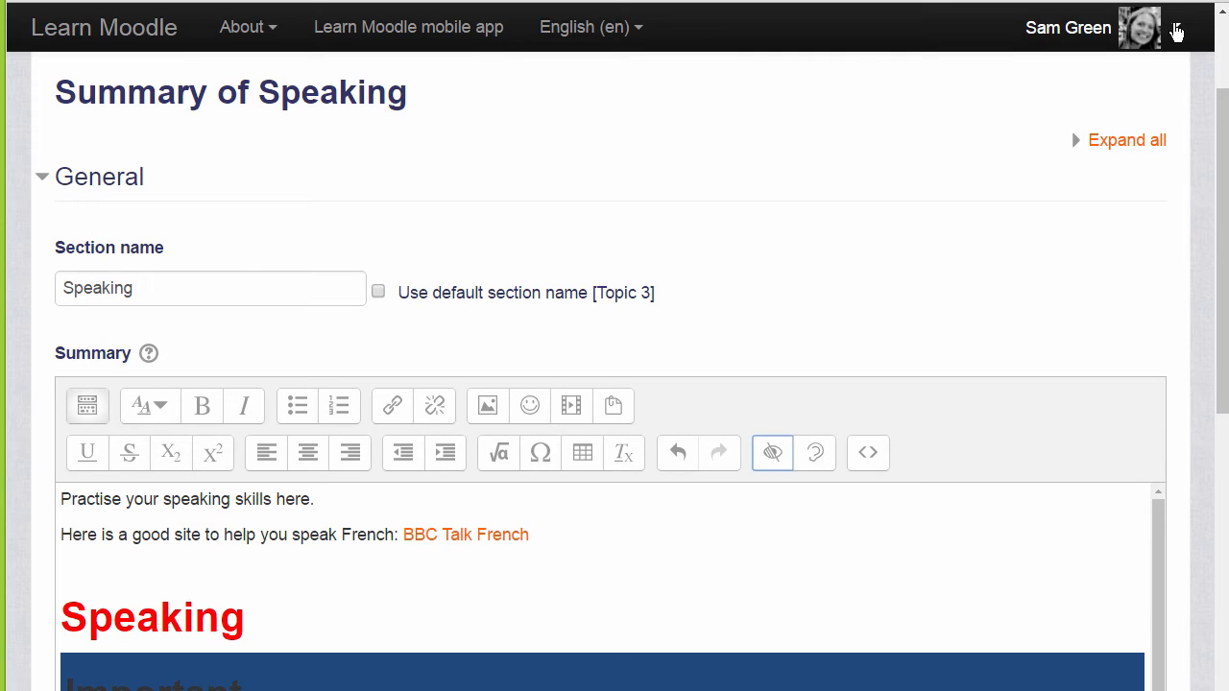
Step: Go to Sam Green's Preferences page from the user menu
left_click(1175, 27)
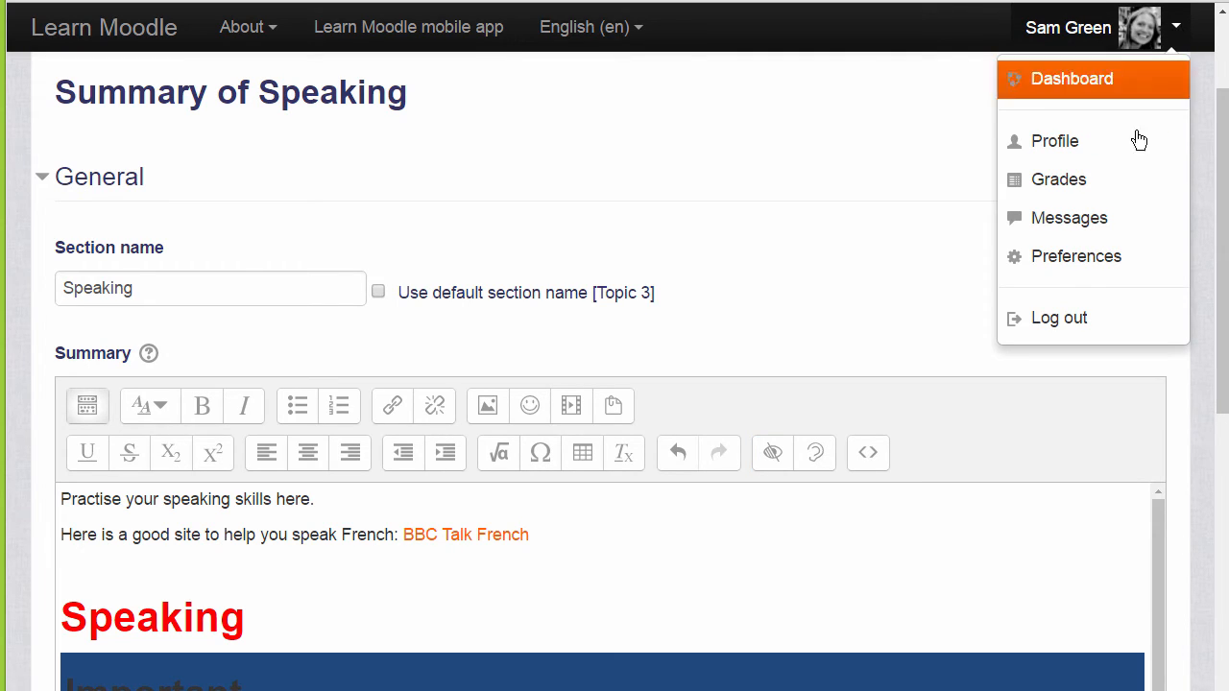
left_click(1076, 255)
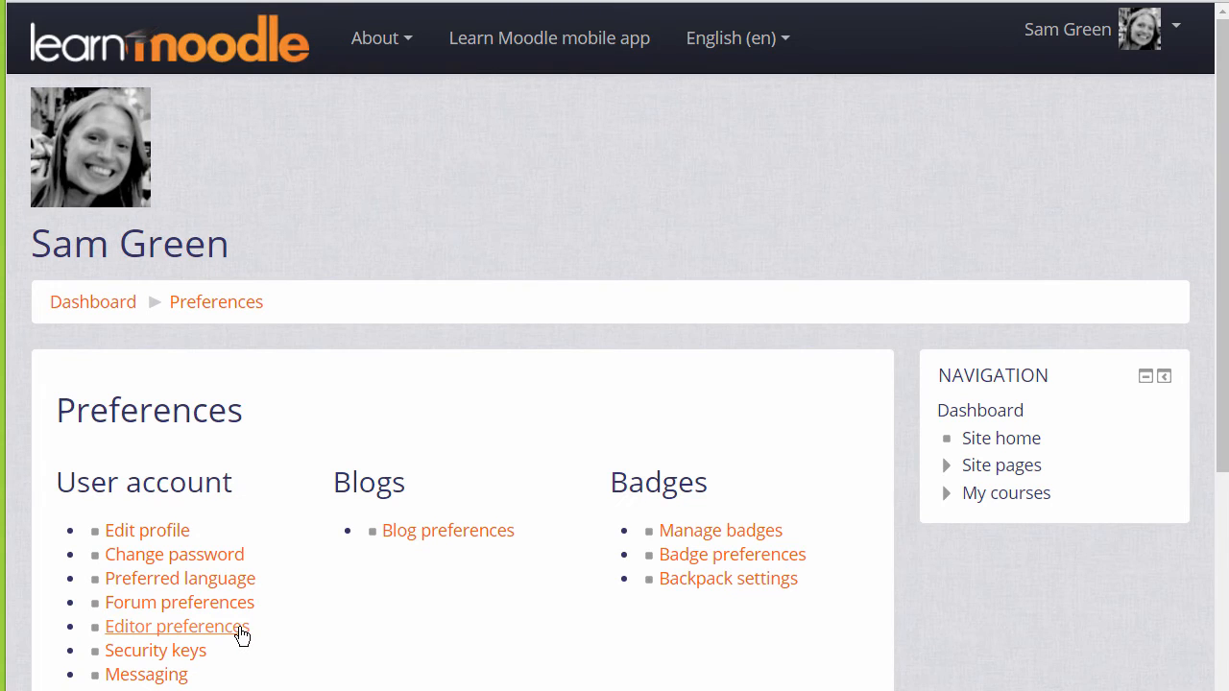
Step: Set the Text editor preference to 'TinyMCE HTML editor' and save the change
left_click(173, 626)
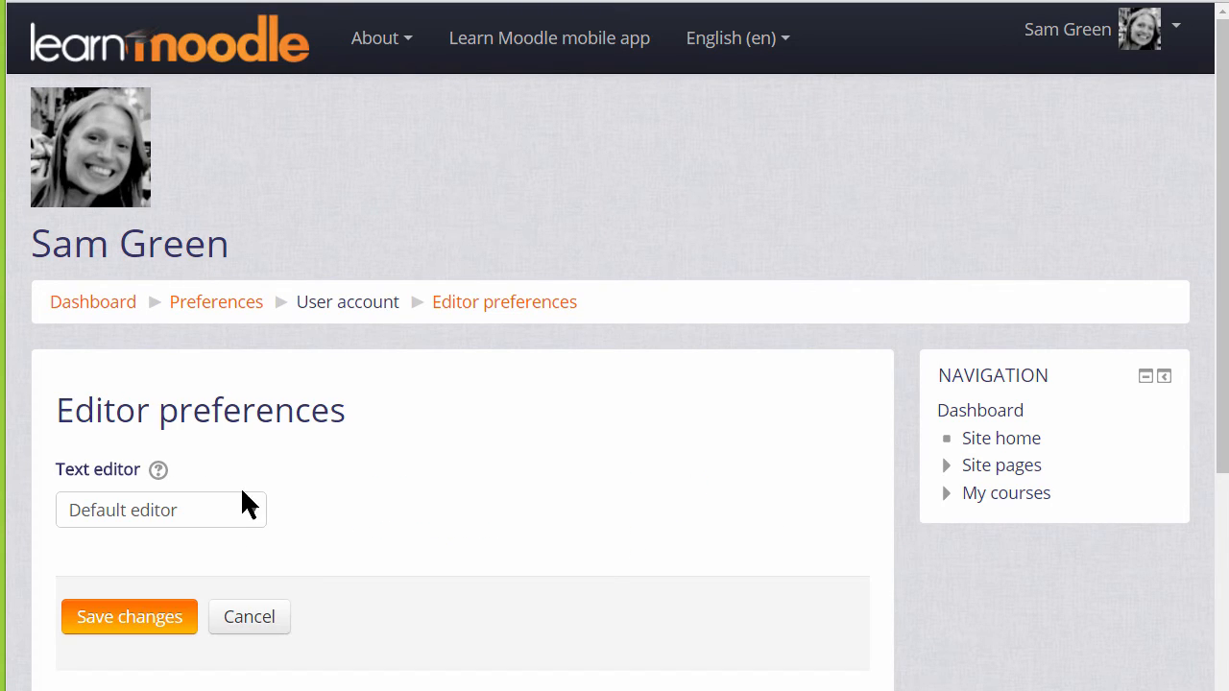
left_click(161, 510)
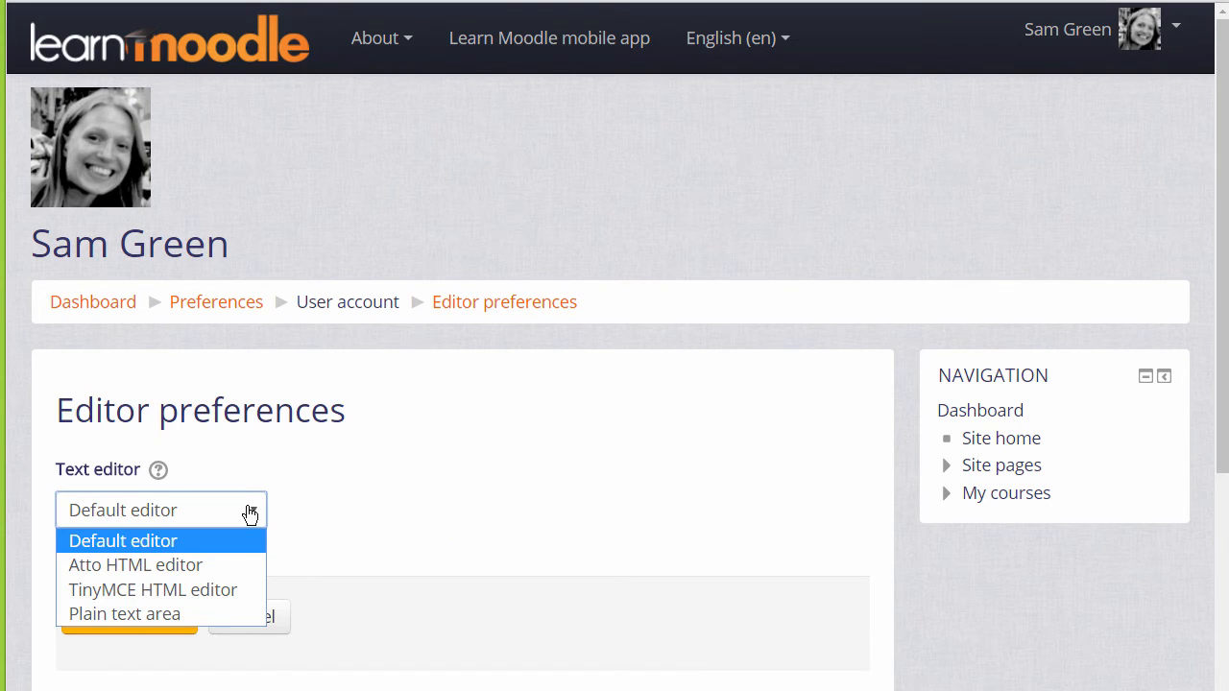
mouse_move(125, 615)
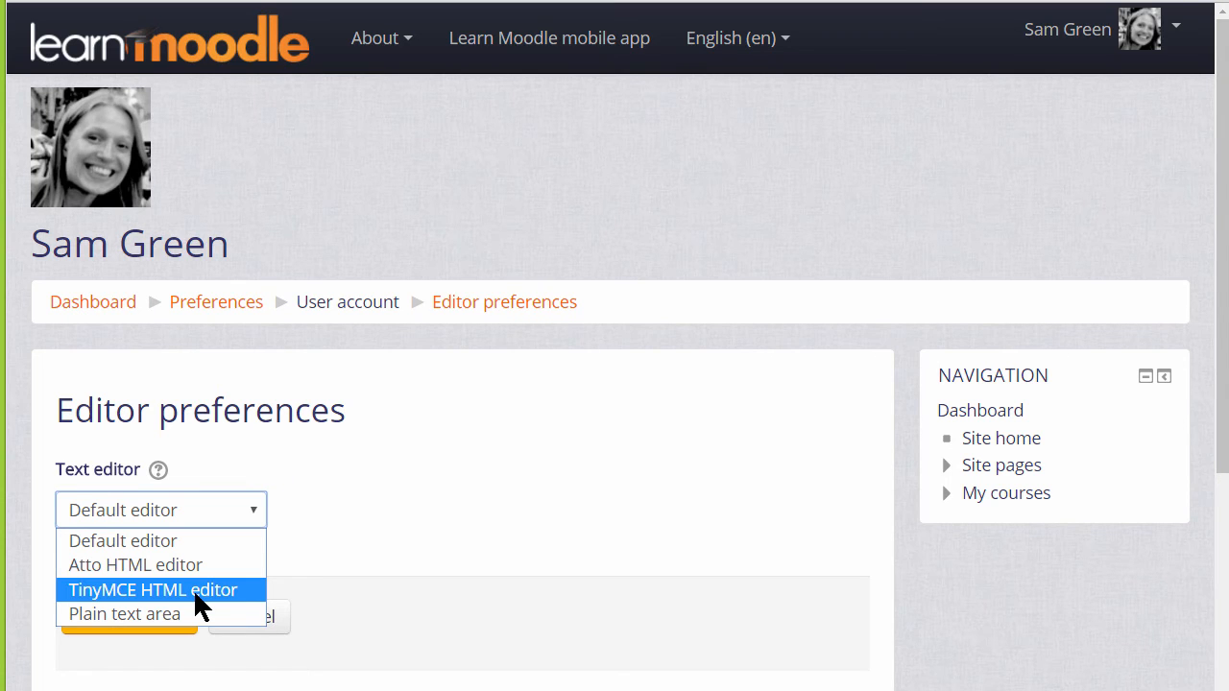
left_click(153, 590)
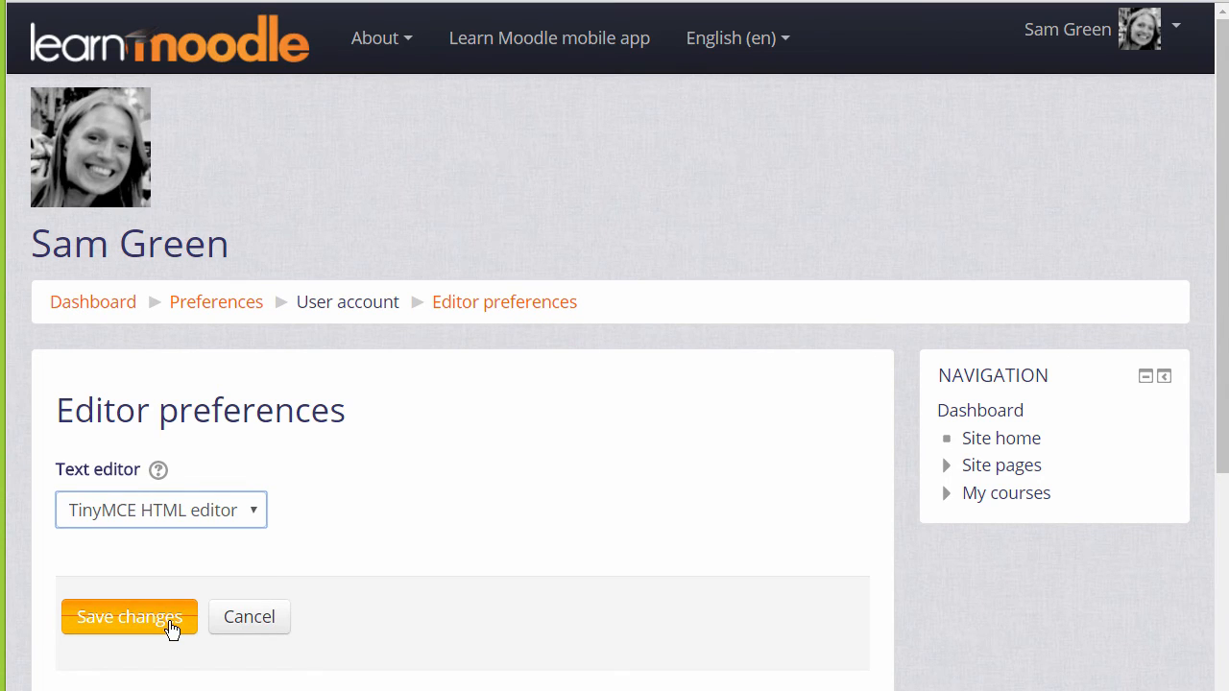
left_click(131, 617)
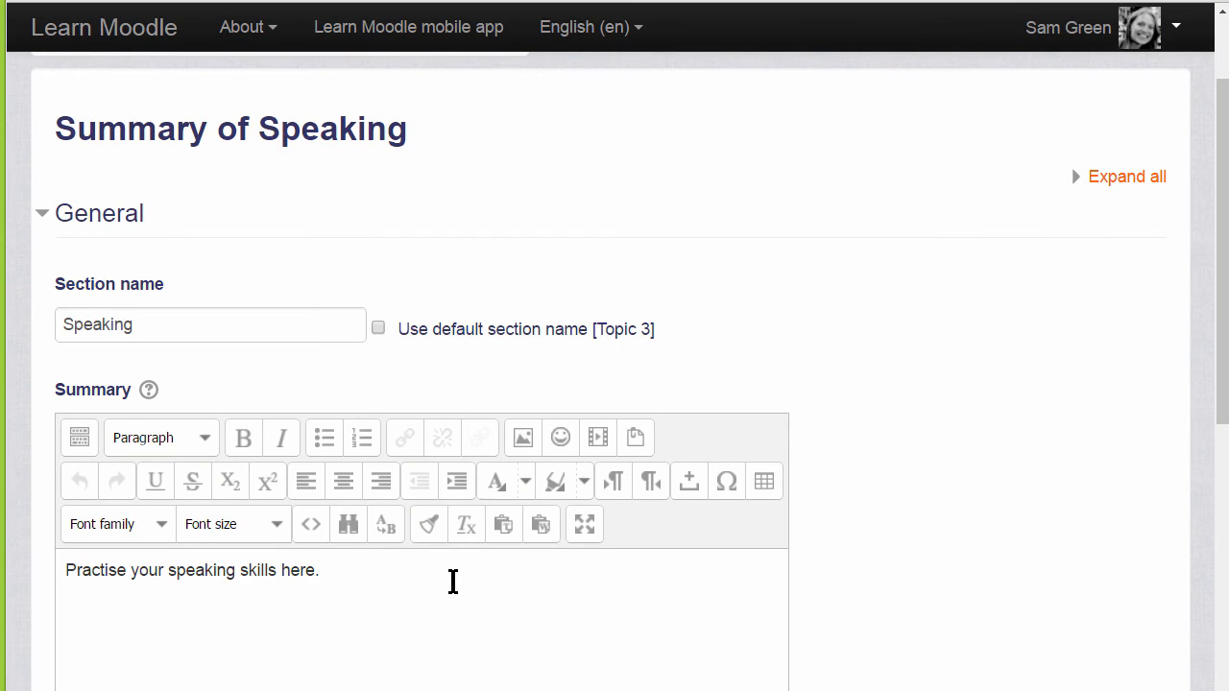